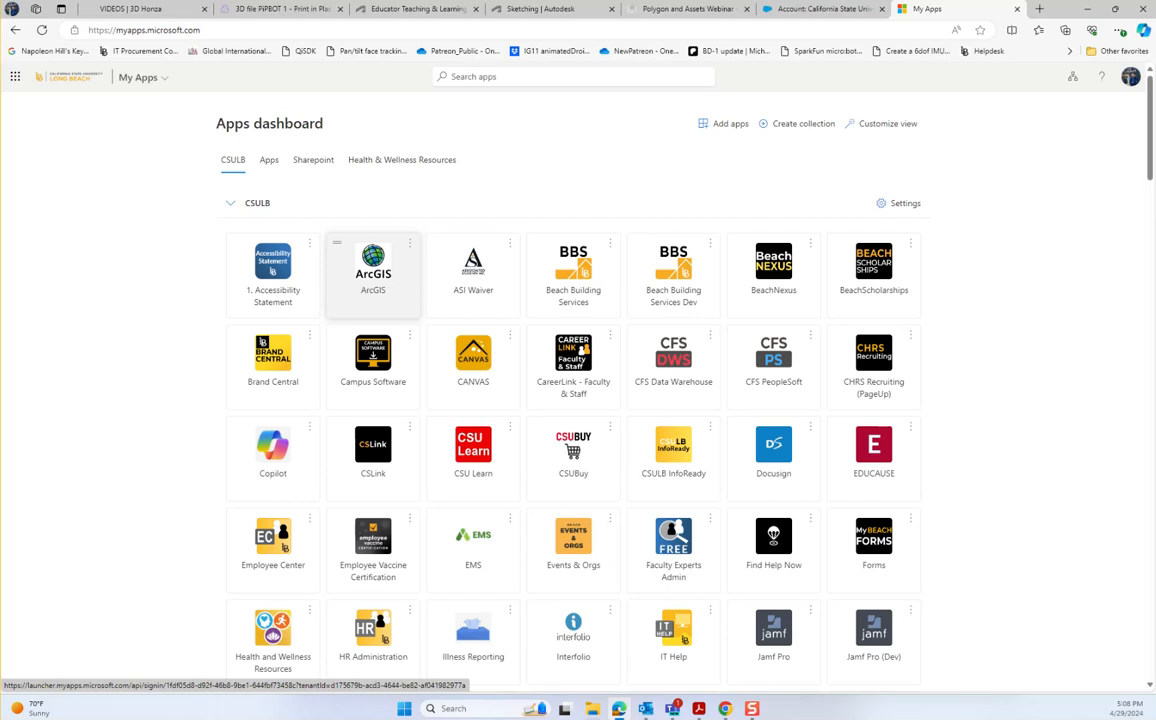
left_click(372, 268)
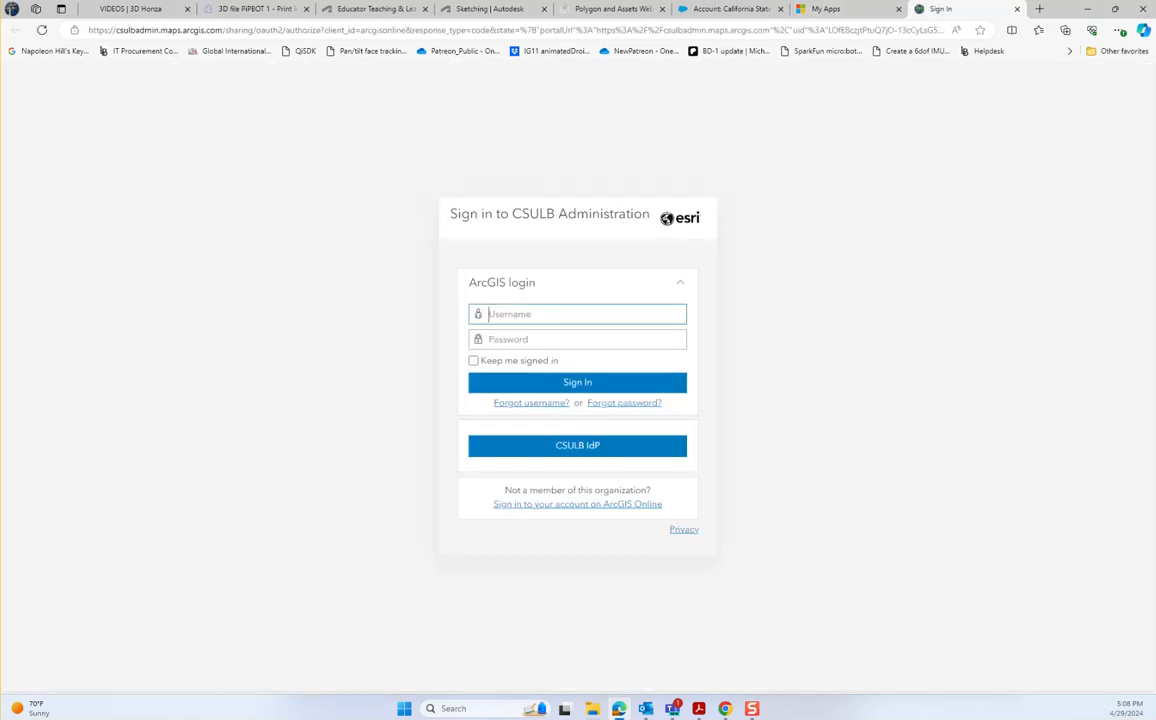
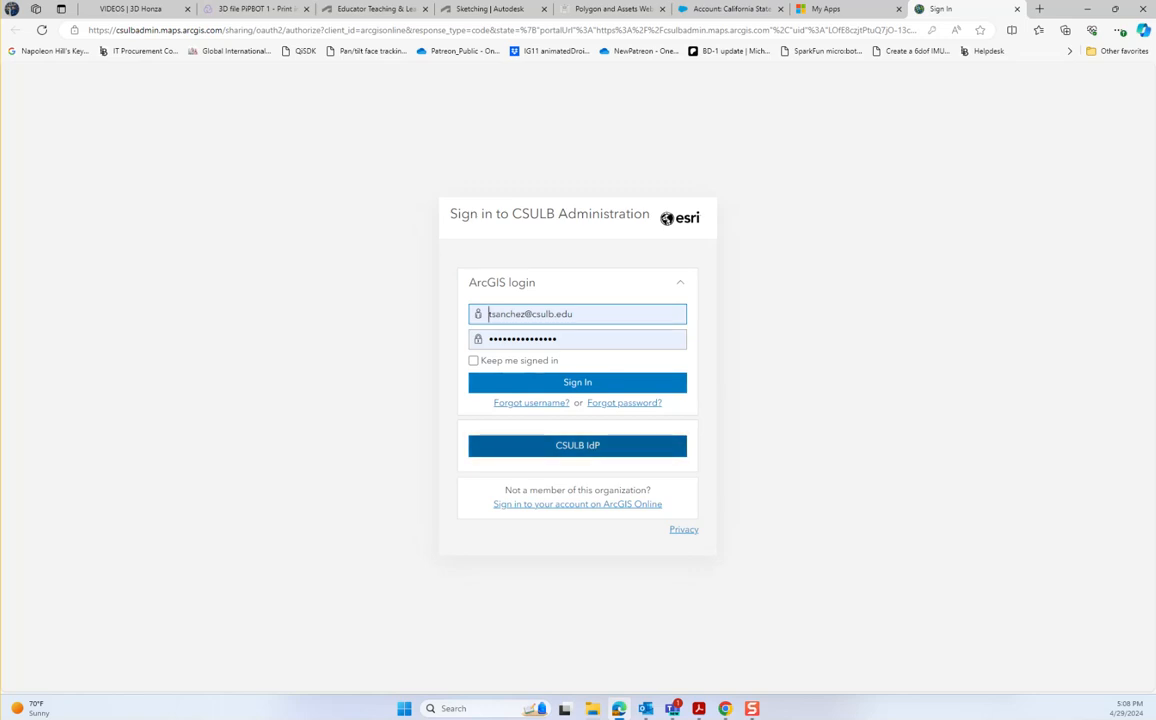
left_click(576, 382)
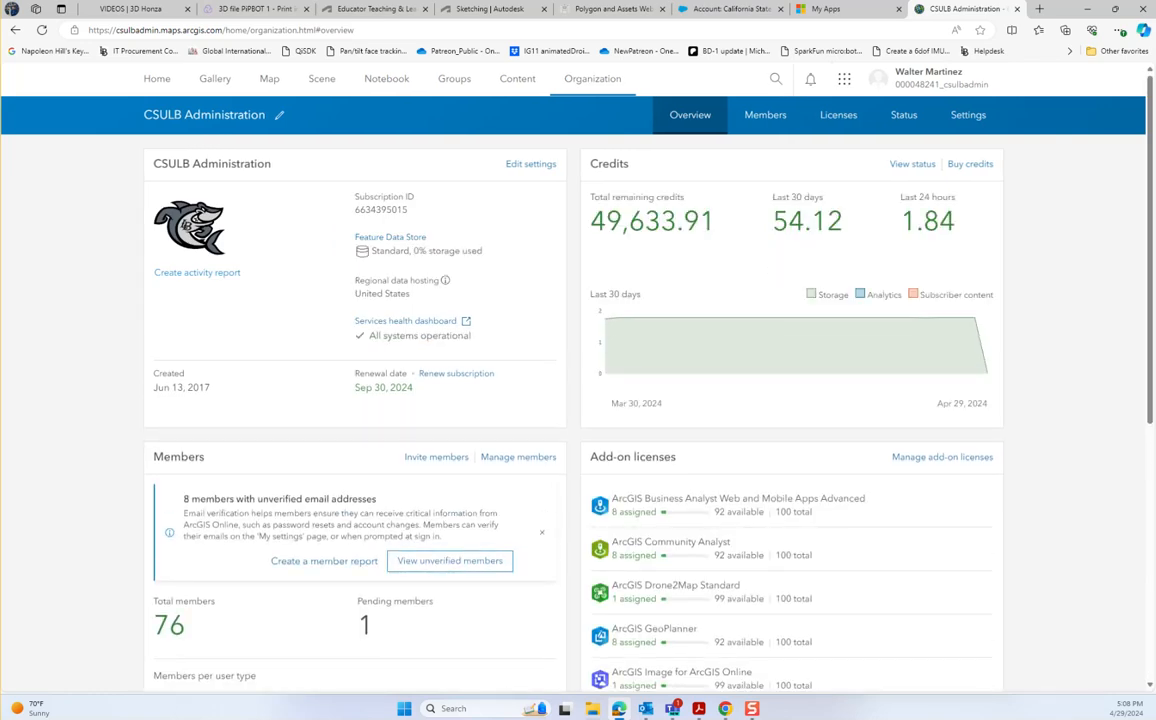
mouse_move(516, 78)
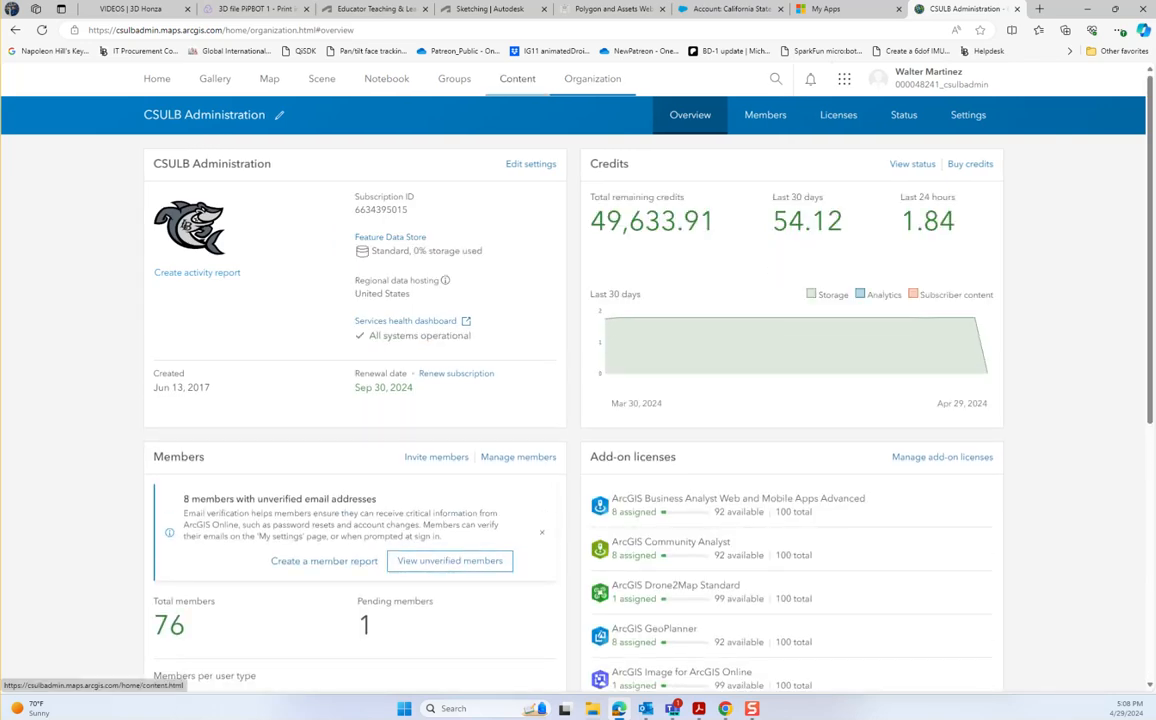
Browse the organisation's Content to reach the All_Utilities_MasterRecord item
left_click(516, 78)
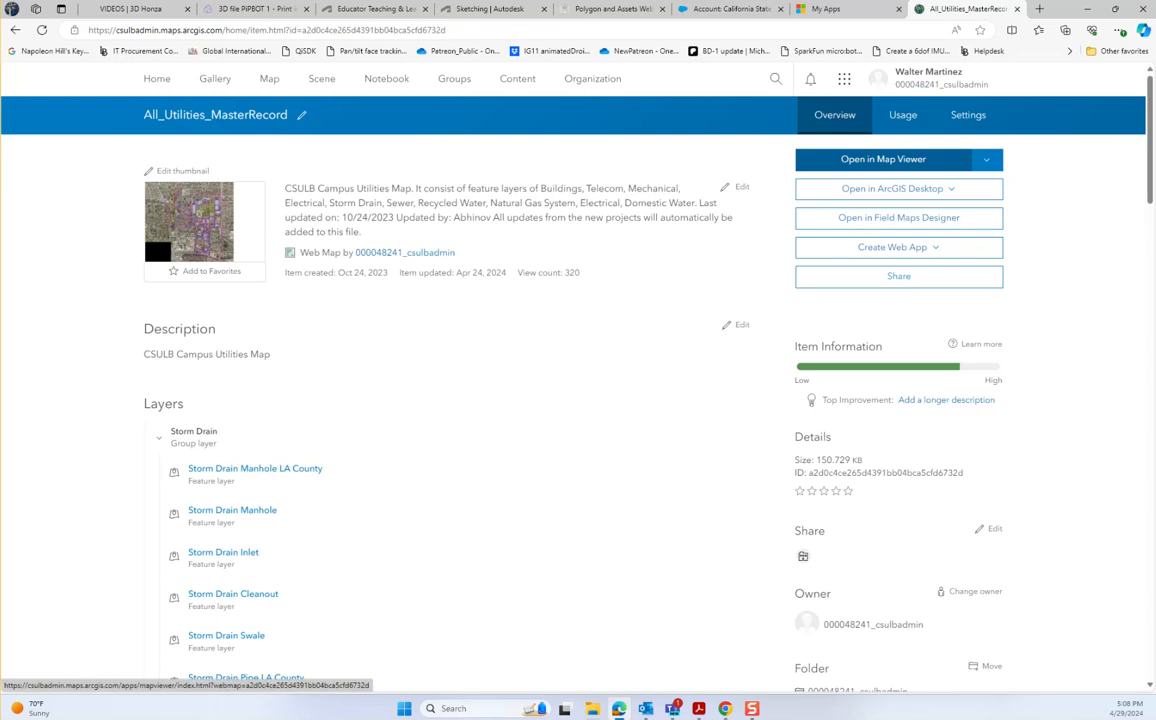
Open All_Utilities_MasterRecord in Map Viewer and show its layers list
left_click(884, 160)
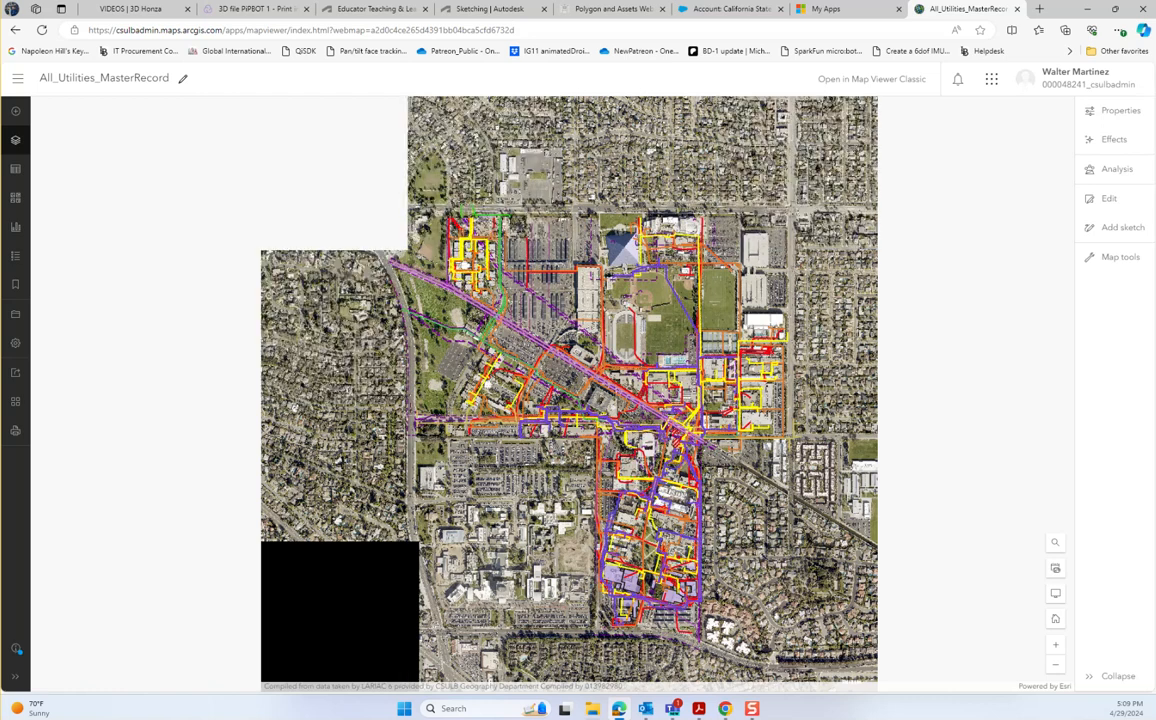
left_click(16, 140)
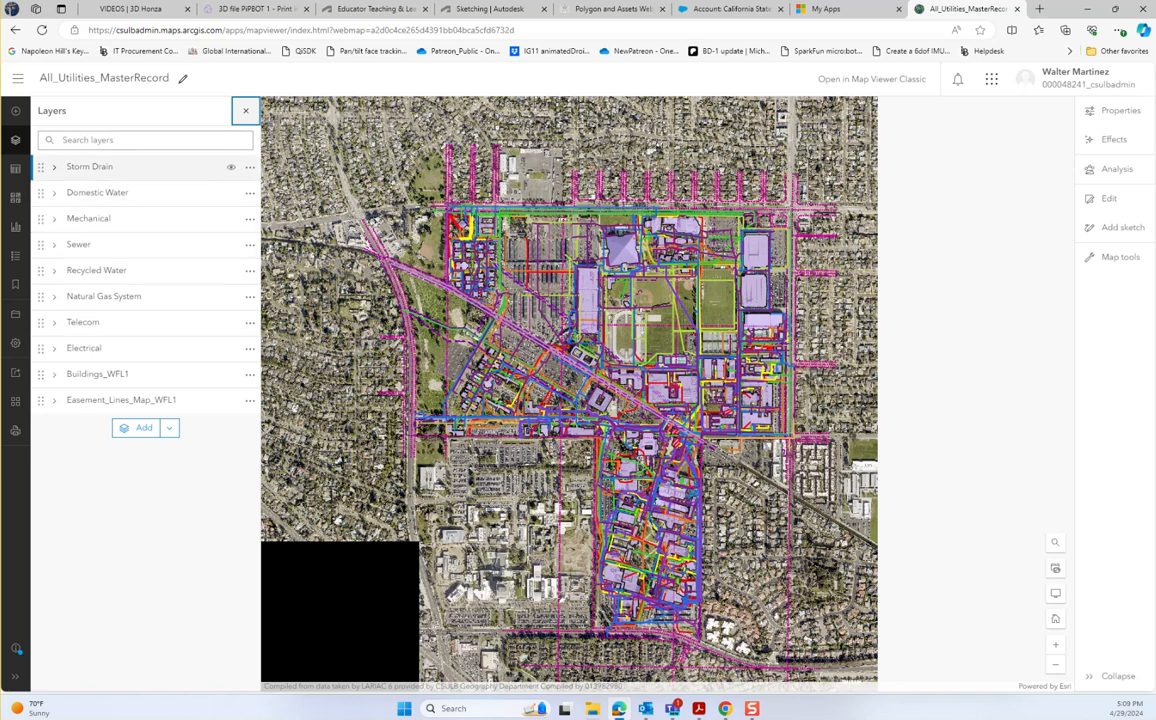
Expand Storm Drain and toggle visibility of Electrical Lines, Electrical Buildings and the Electrical group
left_click(54, 166)
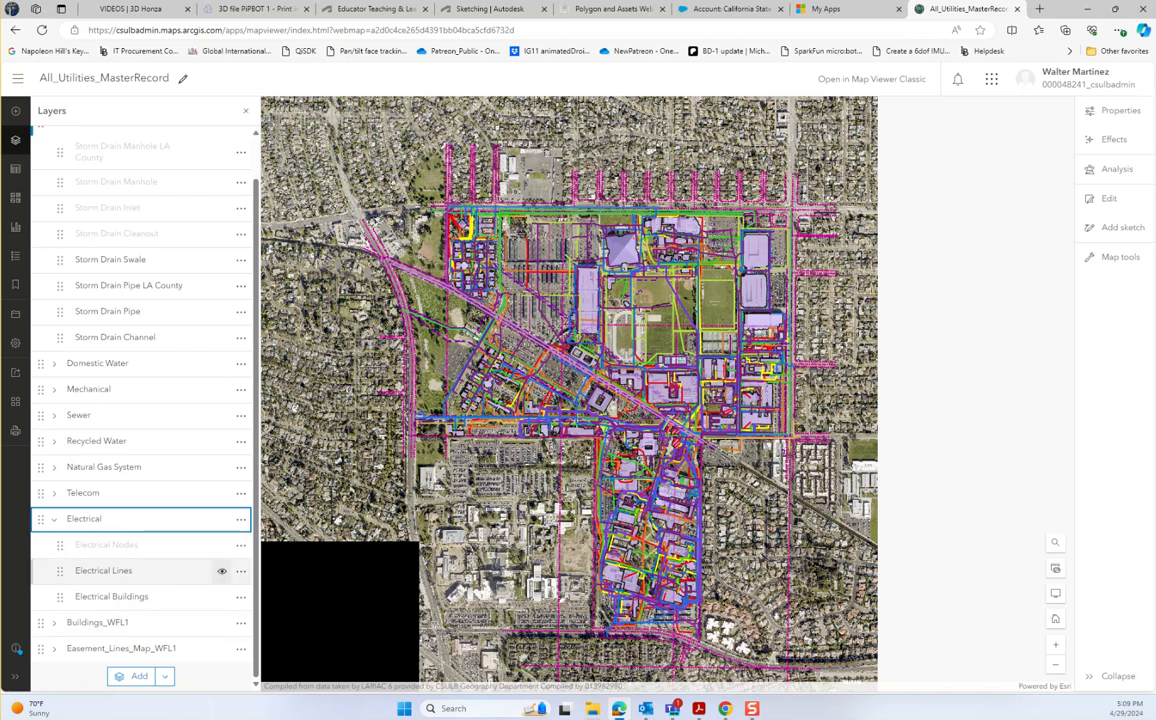
mouse_move(222, 570)
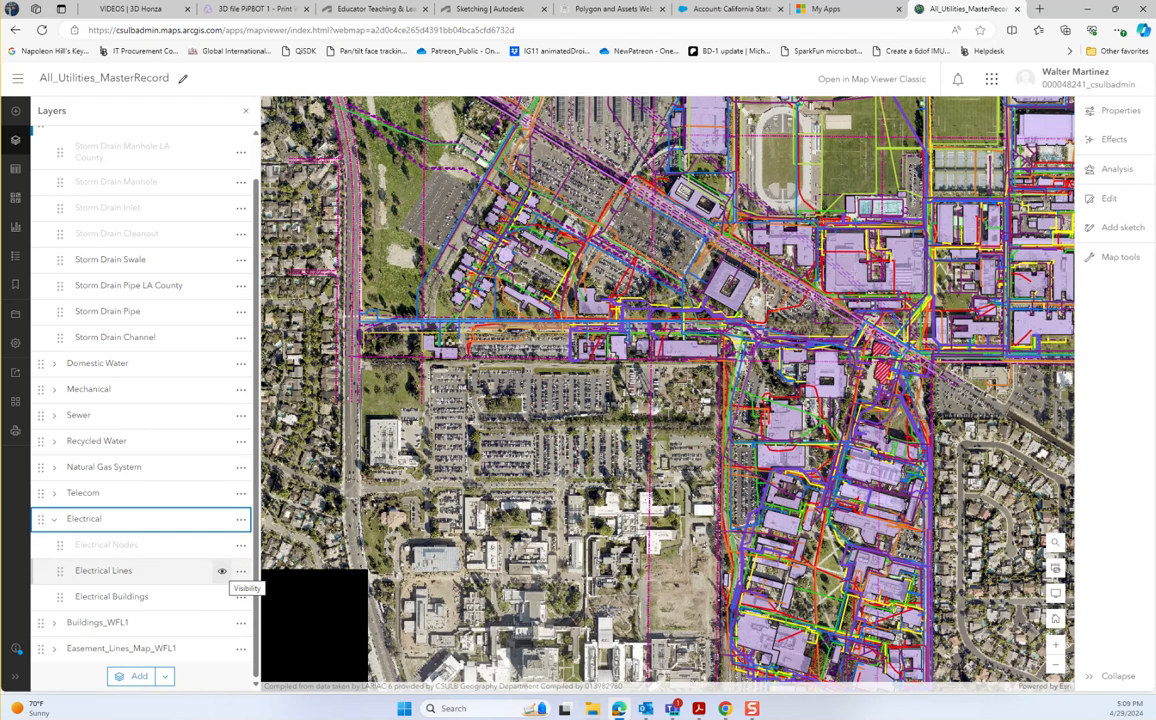
left_click(220, 570)
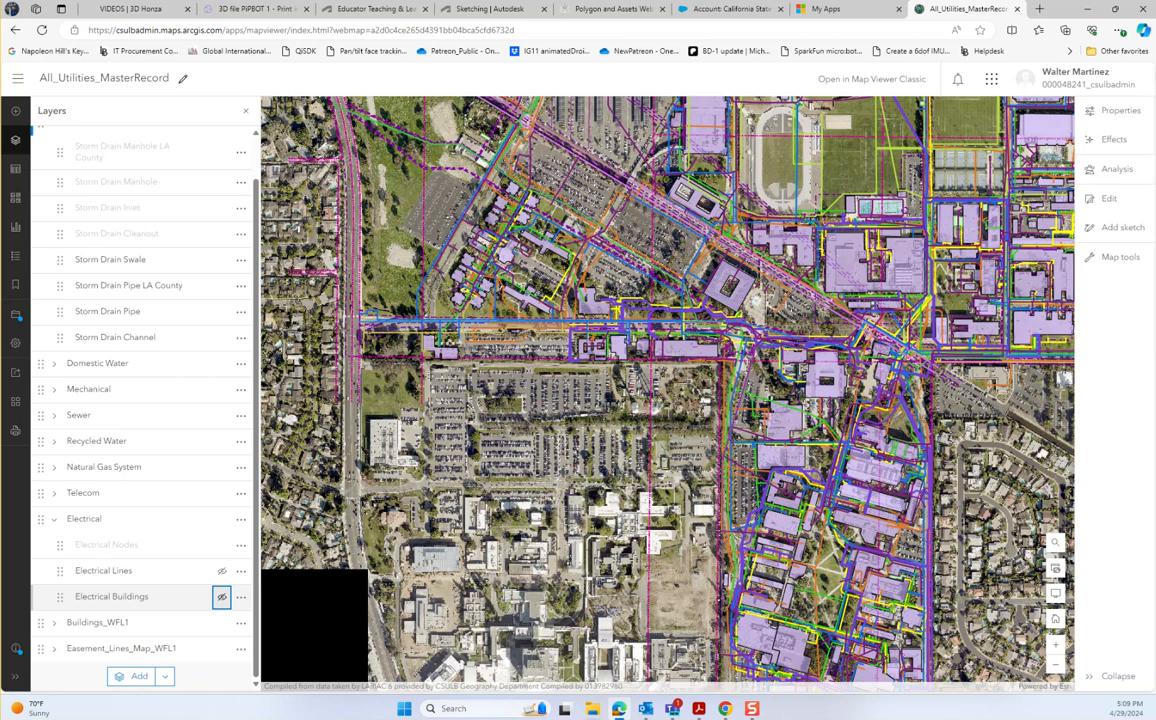
left_click(220, 544)
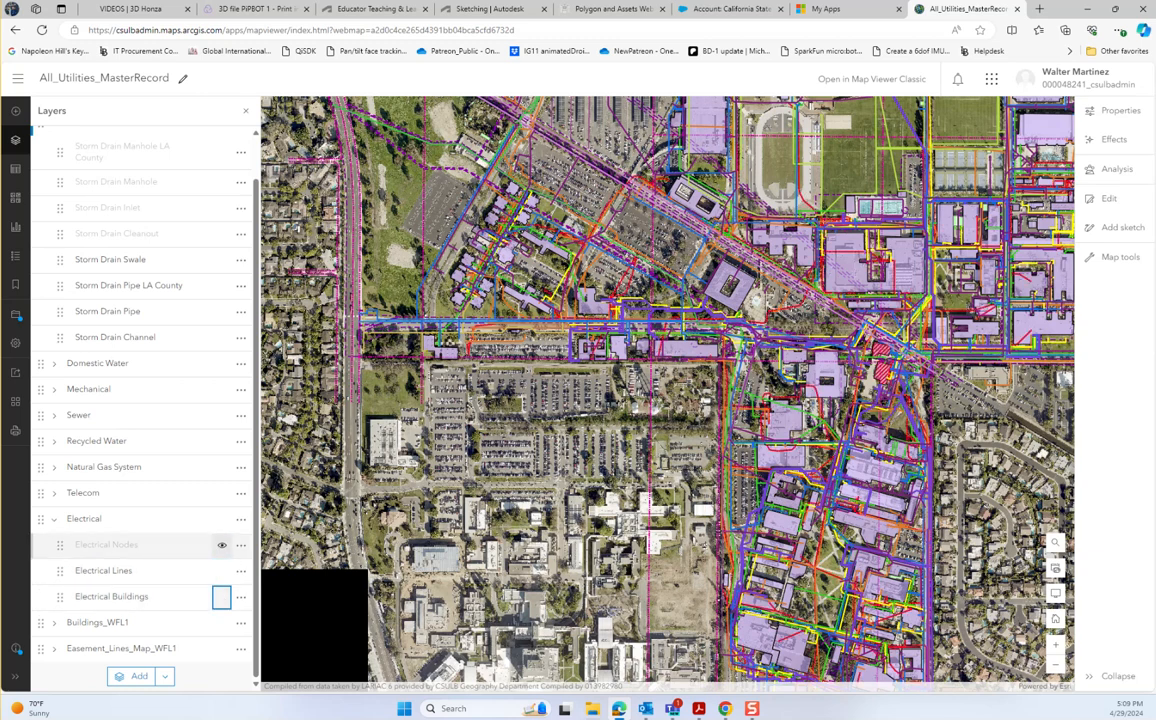
mouse_move(222, 518)
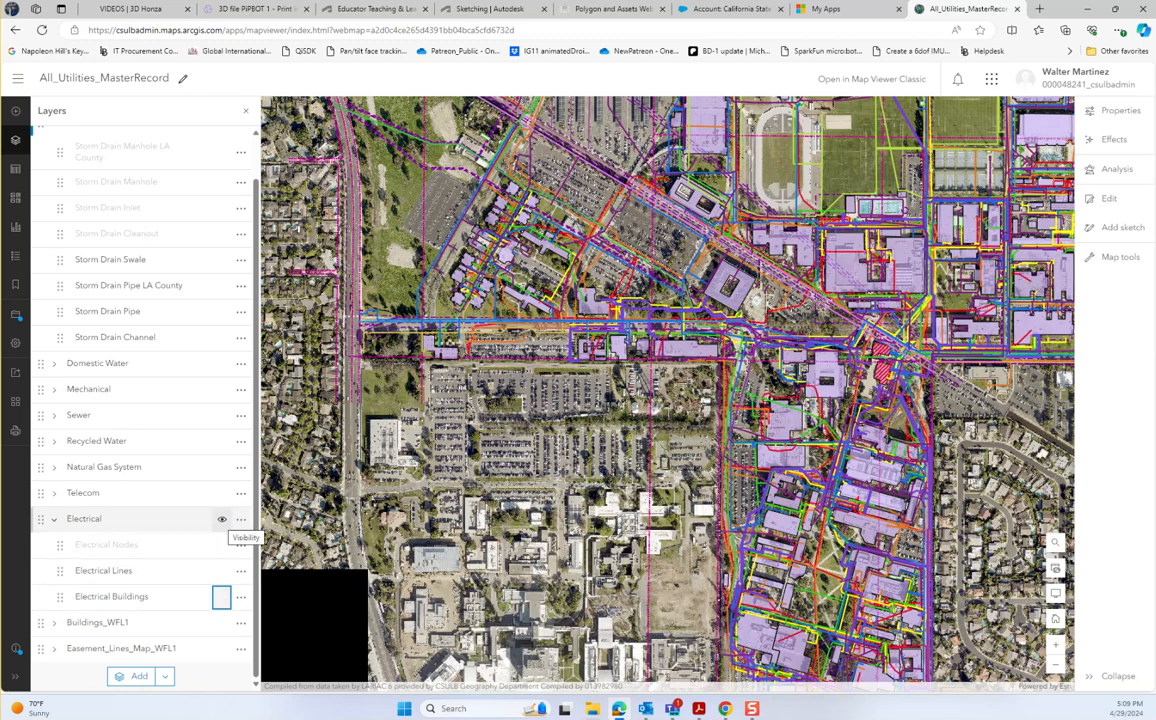
left_click(220, 518)
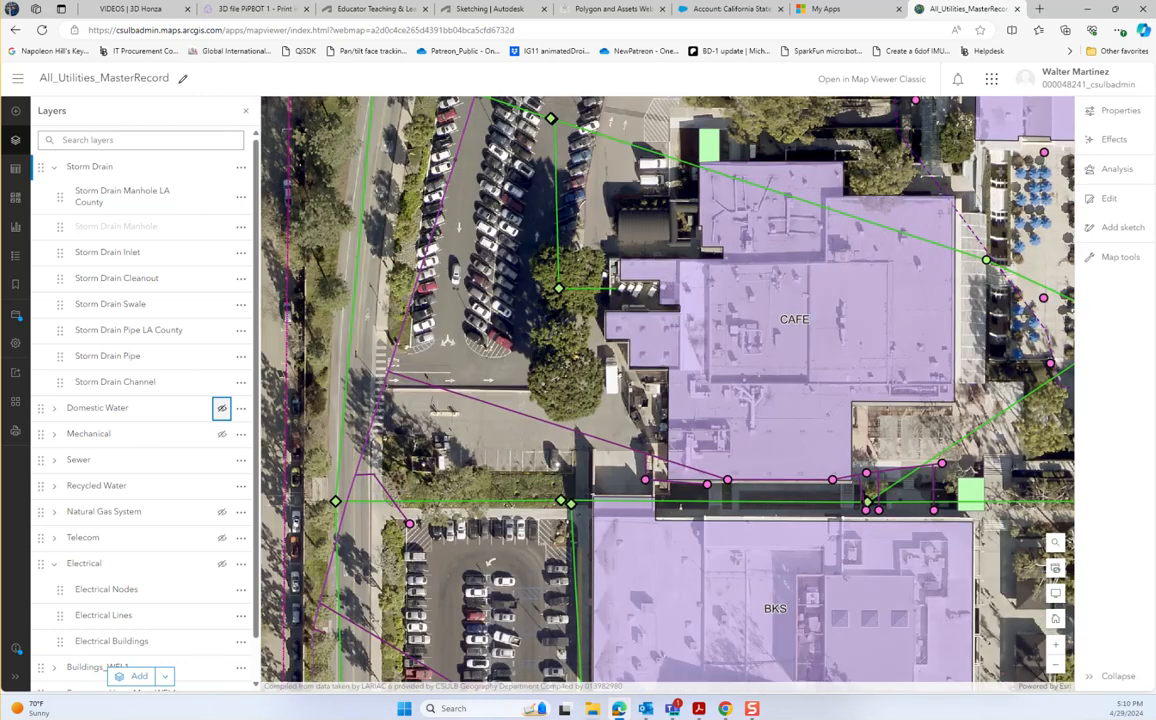
Hide Domestic Water, show a storm drain pipe's pop-up and follow its AS_BUILT View link
left_click(220, 408)
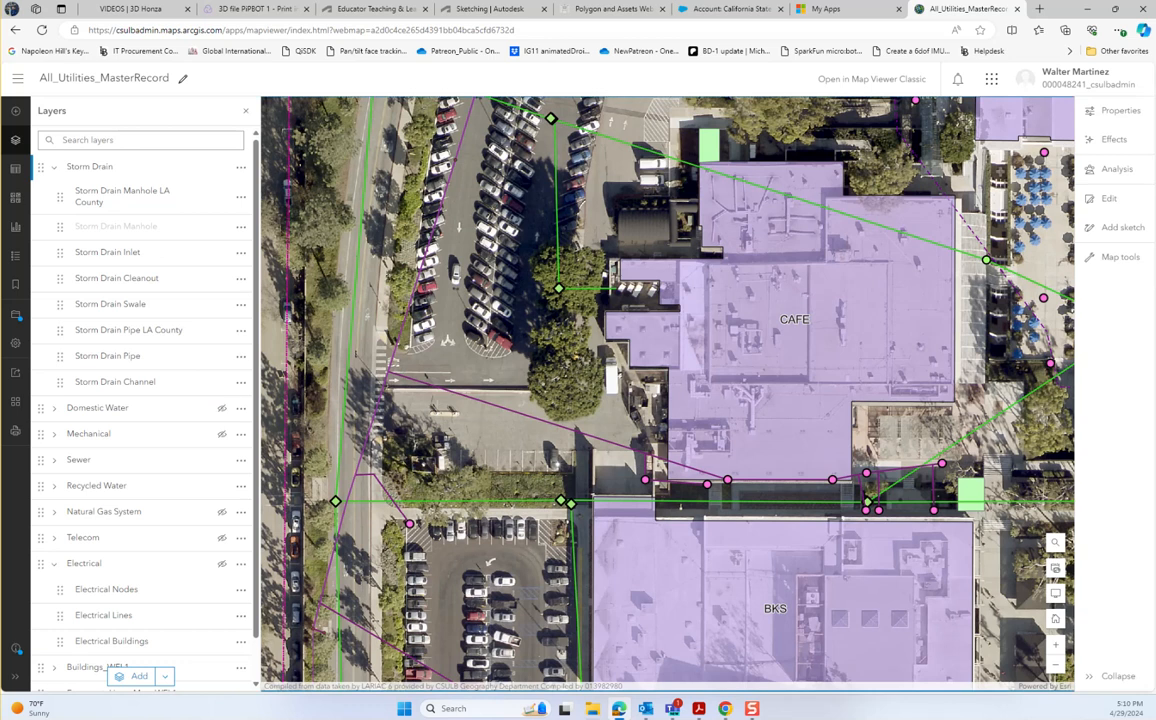
left_click(560, 290)
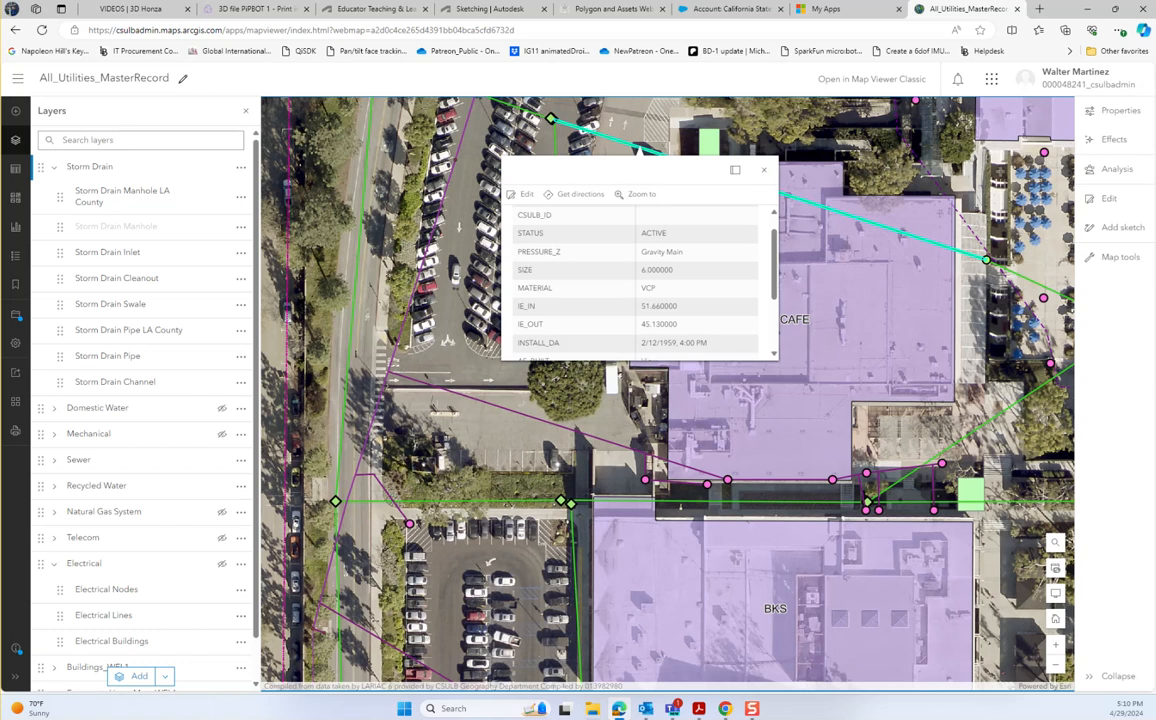
scroll("down", 3)
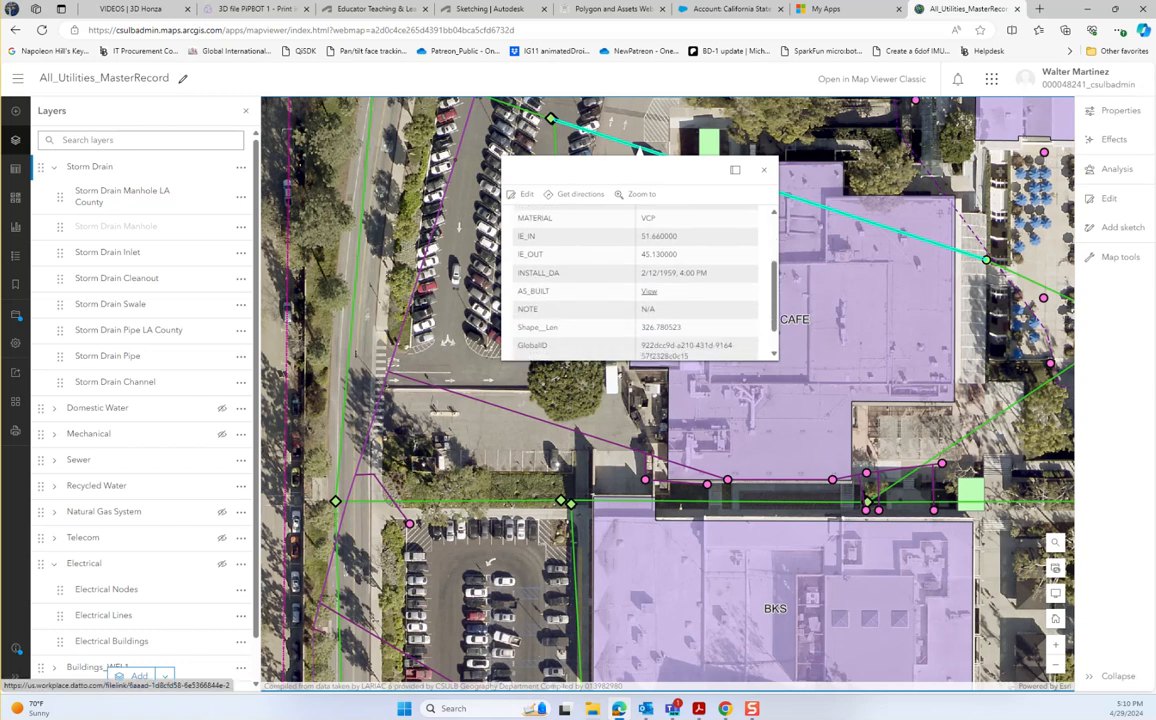
left_click(970, 8)
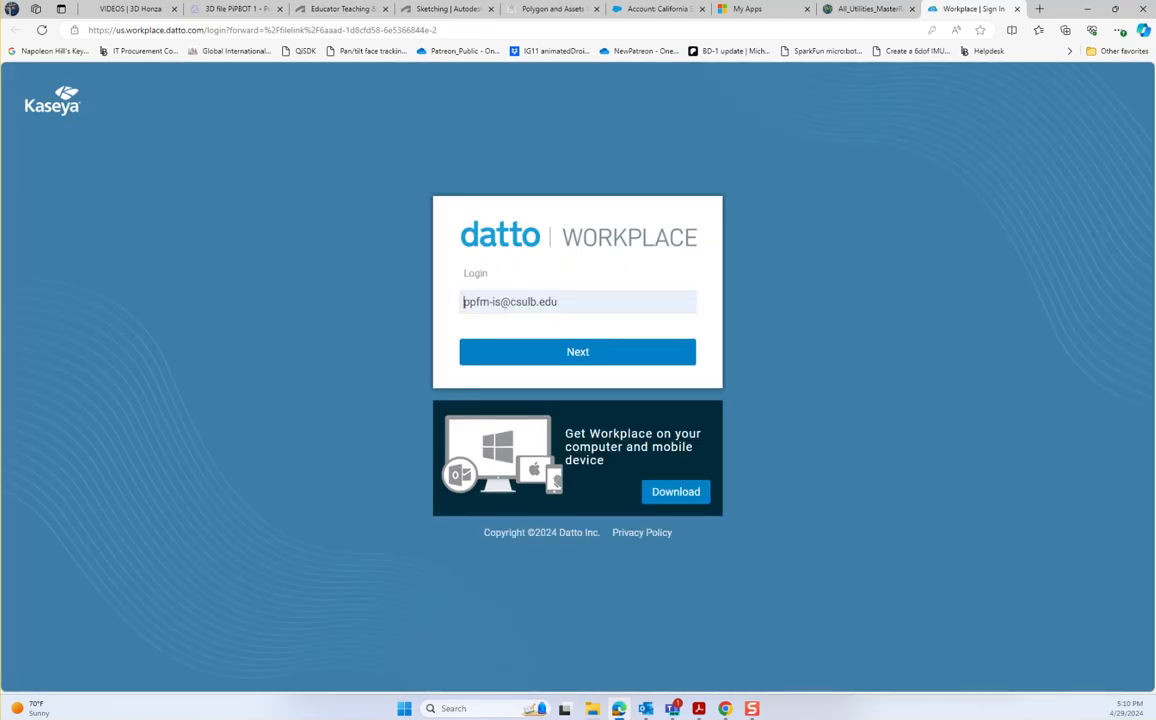
Sign in to Datto Workplace with the saved account password
left_click(576, 352)
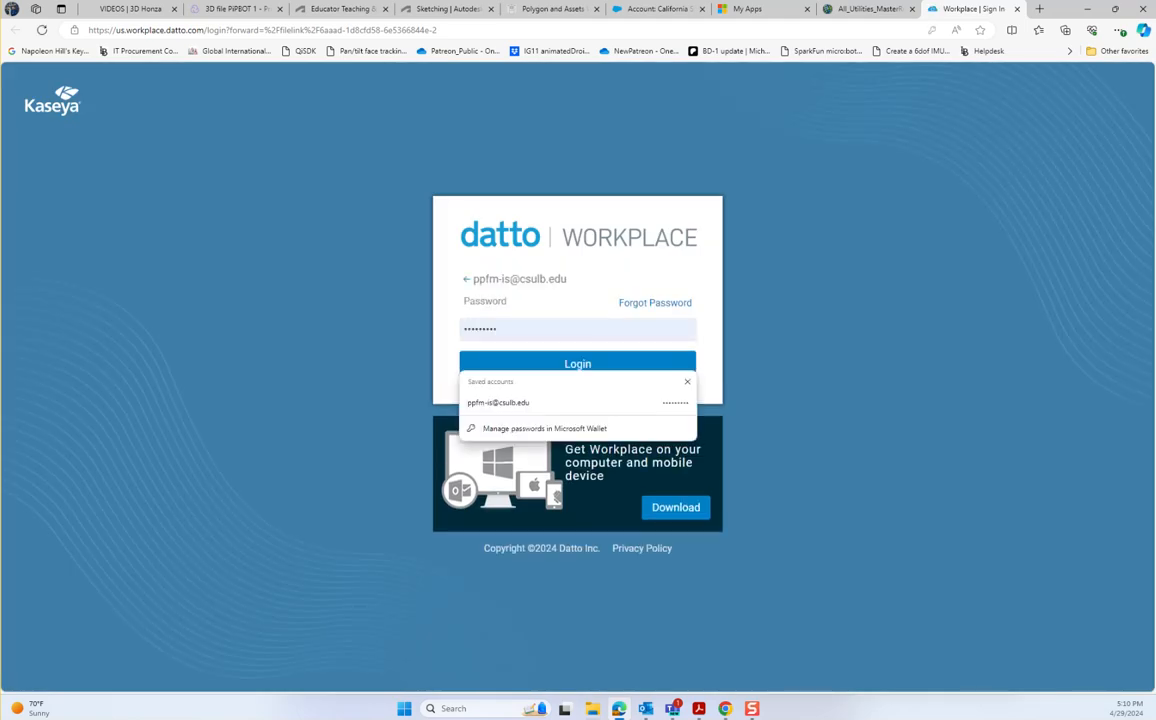
left_click(688, 380)
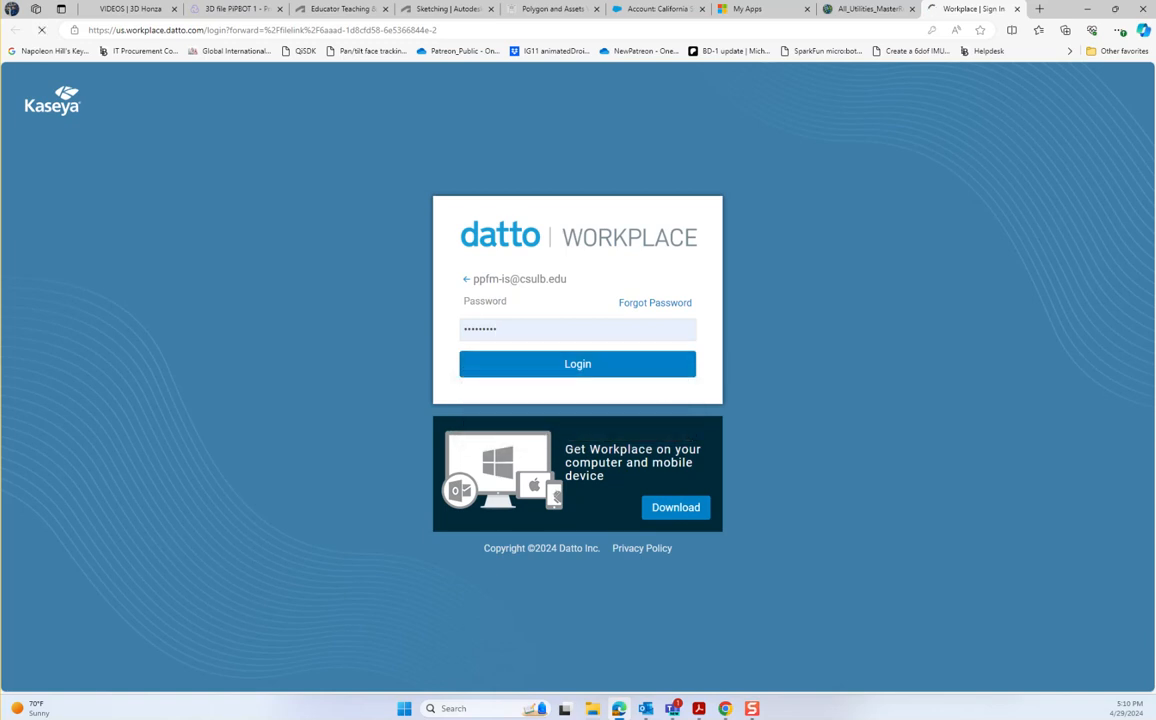
left_click(576, 364)
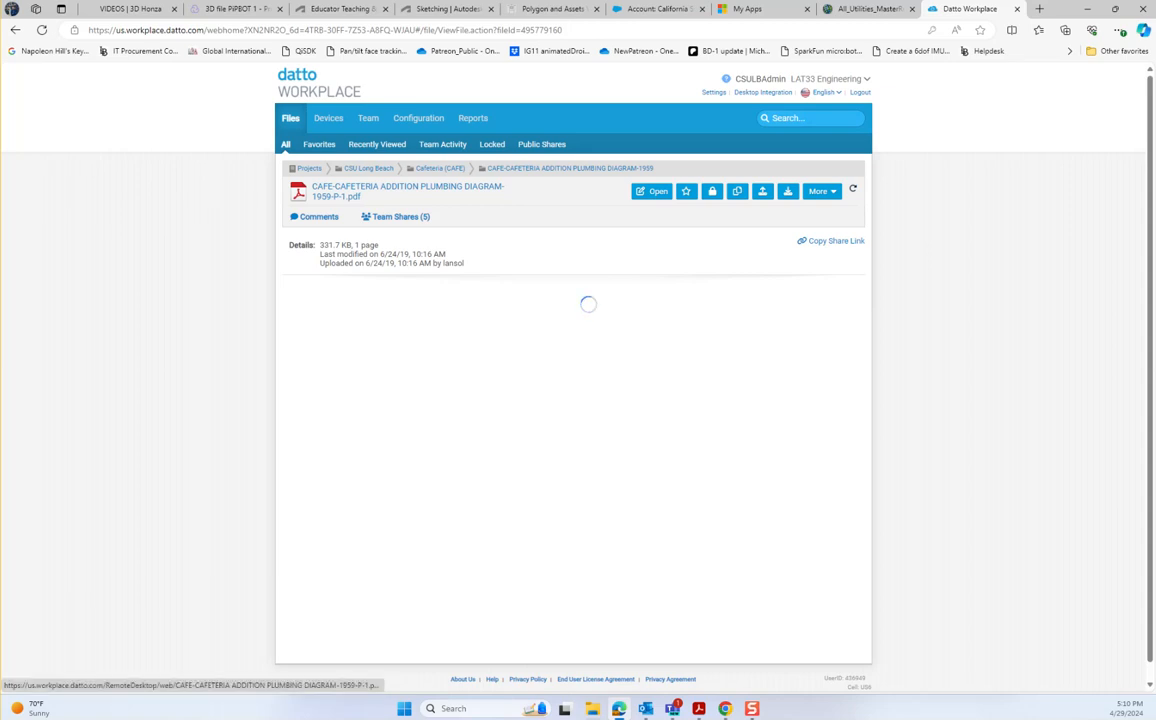
Download and open the CAFE-CAFETERIA ADDITION PLUMBING DIAGRAM 1958-P-1 PDF
left_click(1064, 30)
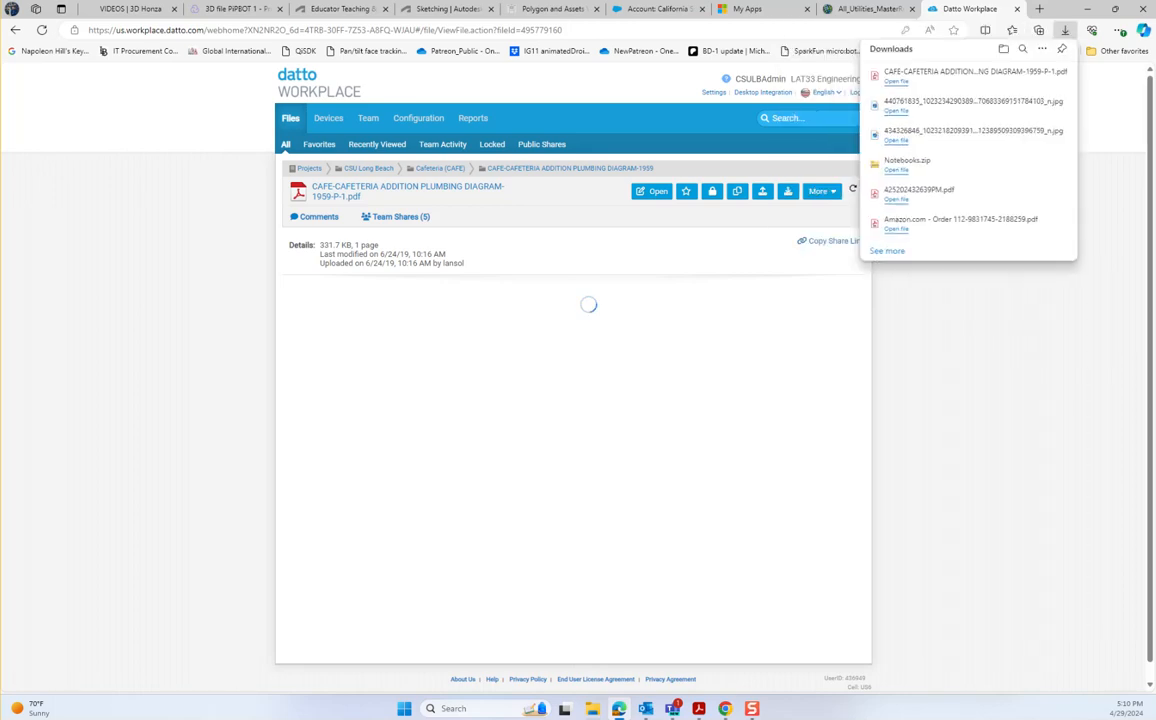
left_click(896, 80)
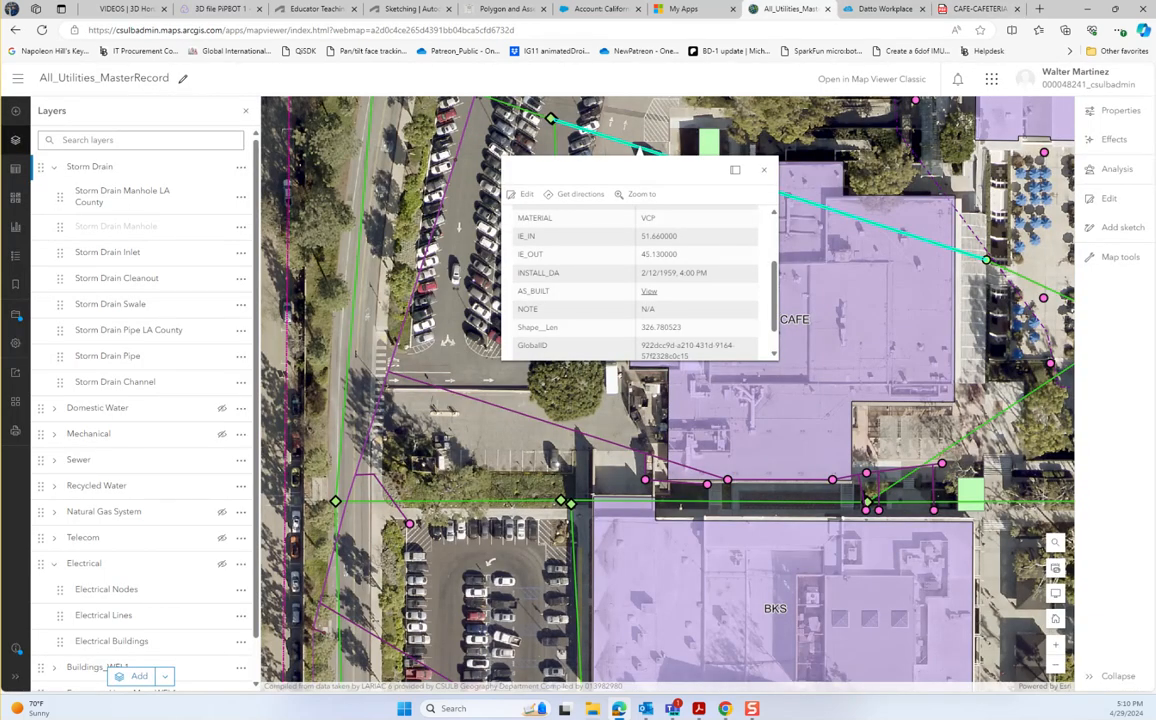
Show electrical feature D124's attributes near PSY and follow its As_Built link
left_click(764, 170)
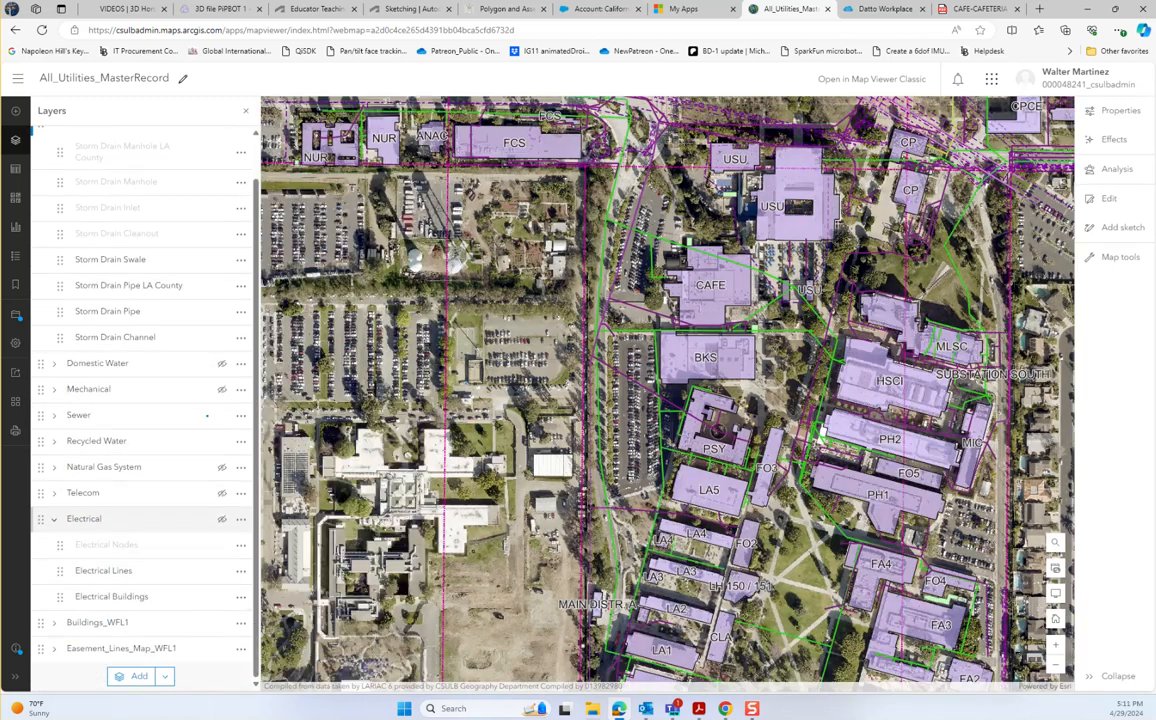
left_click(220, 518)
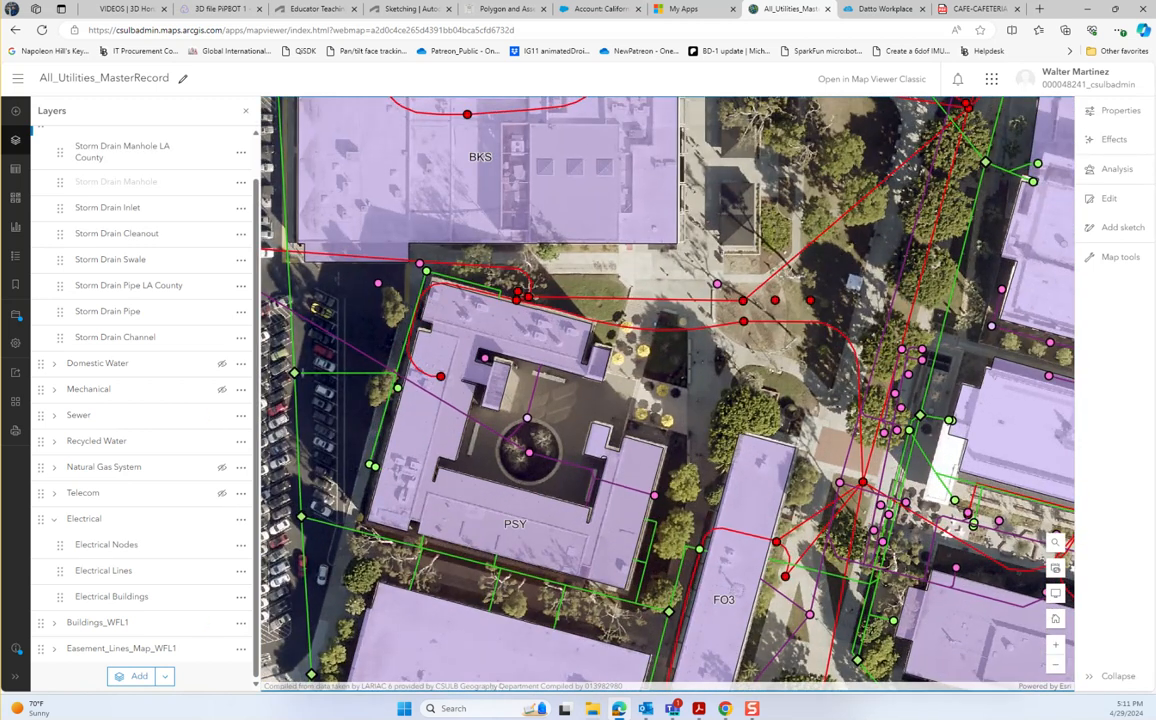
left_click(720, 320)
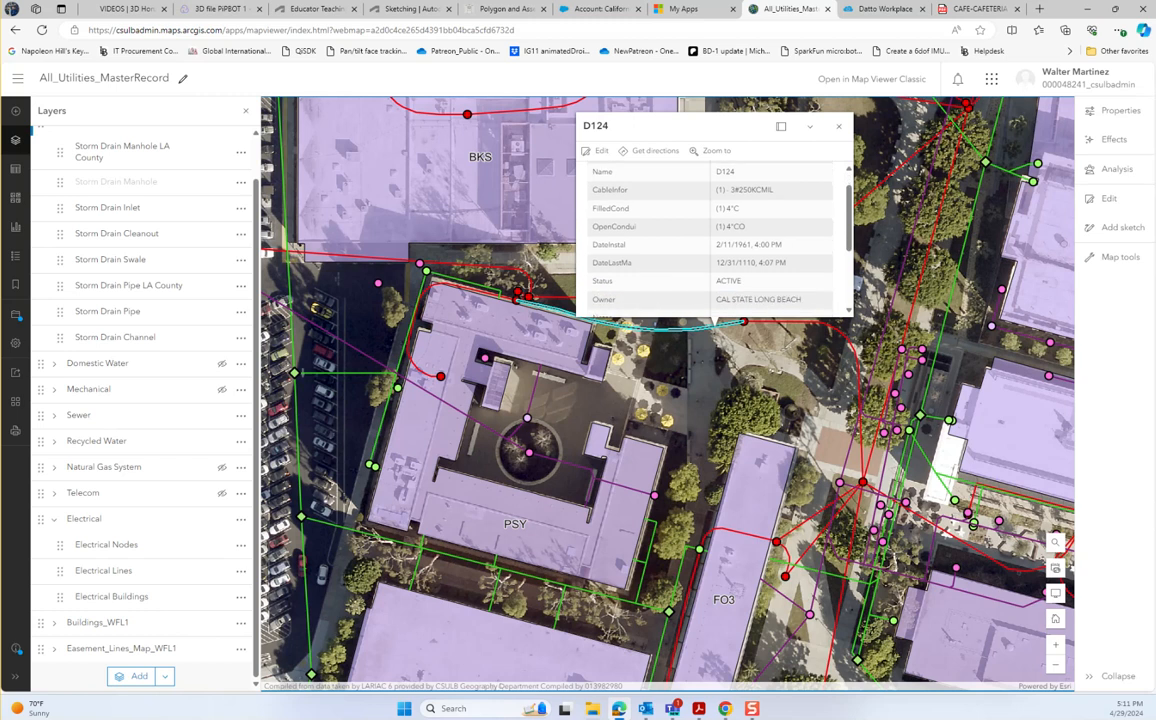
scroll("down", 3)
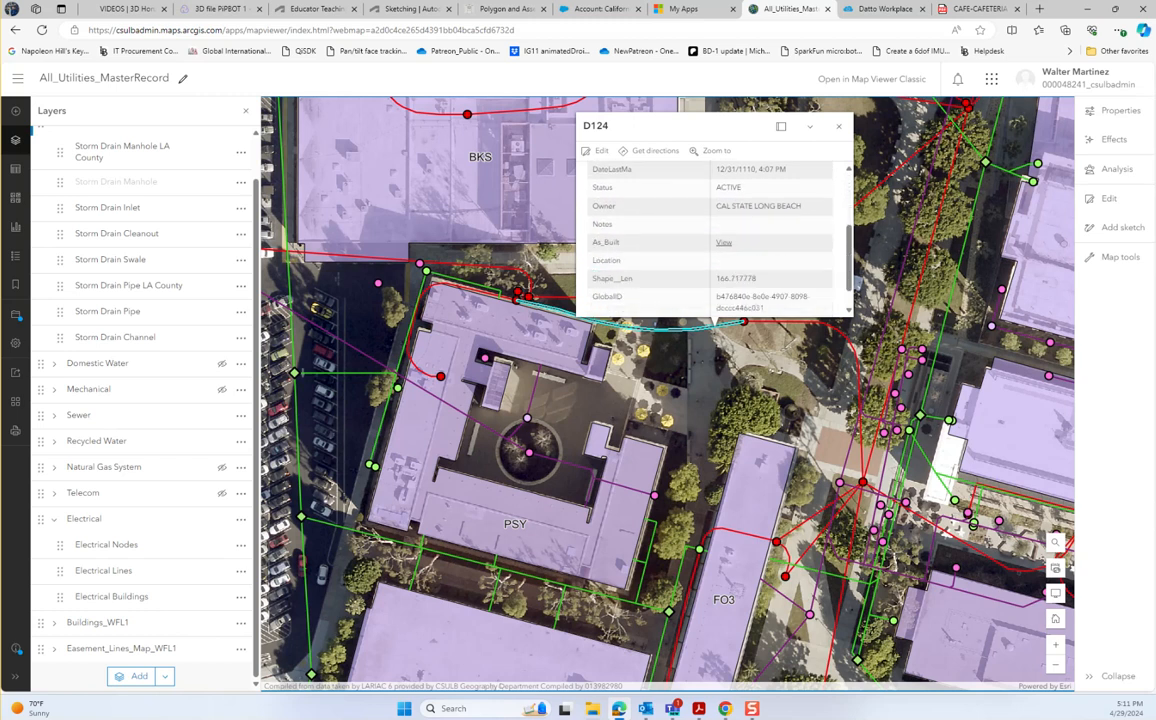
left_click(810, 8)
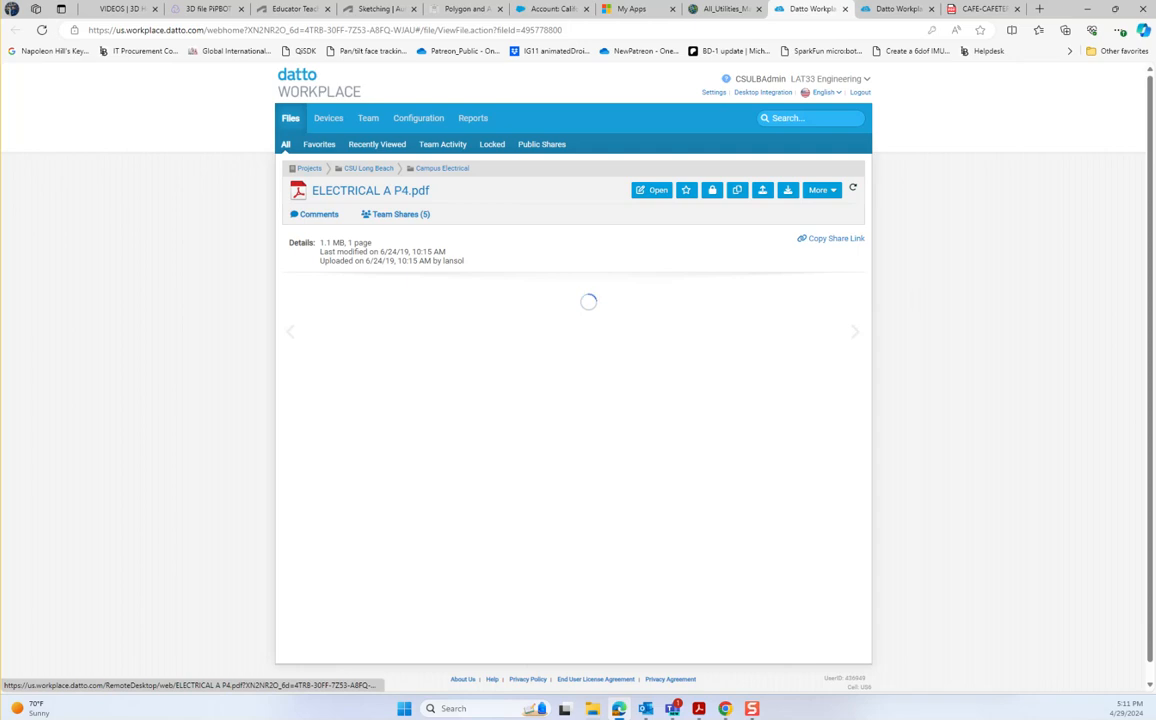
Download and open the ELECTRICAL A P4 PDF from Datto Workplace
left_click(1064, 30)
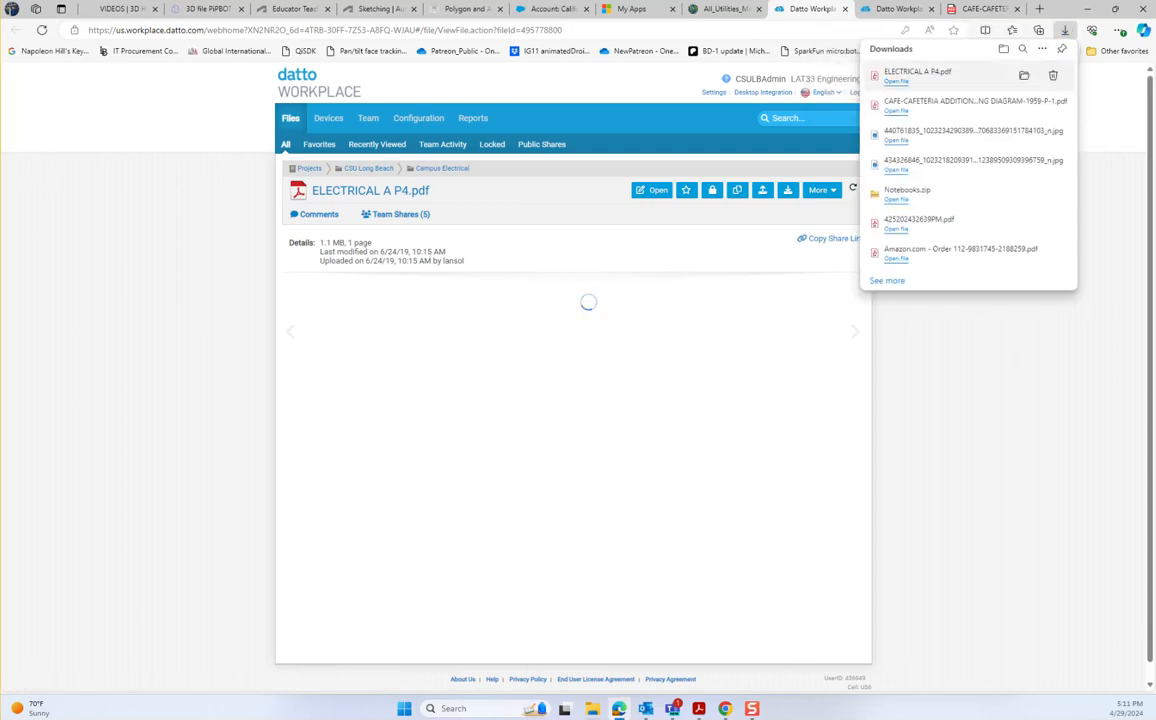
left_click(896, 80)
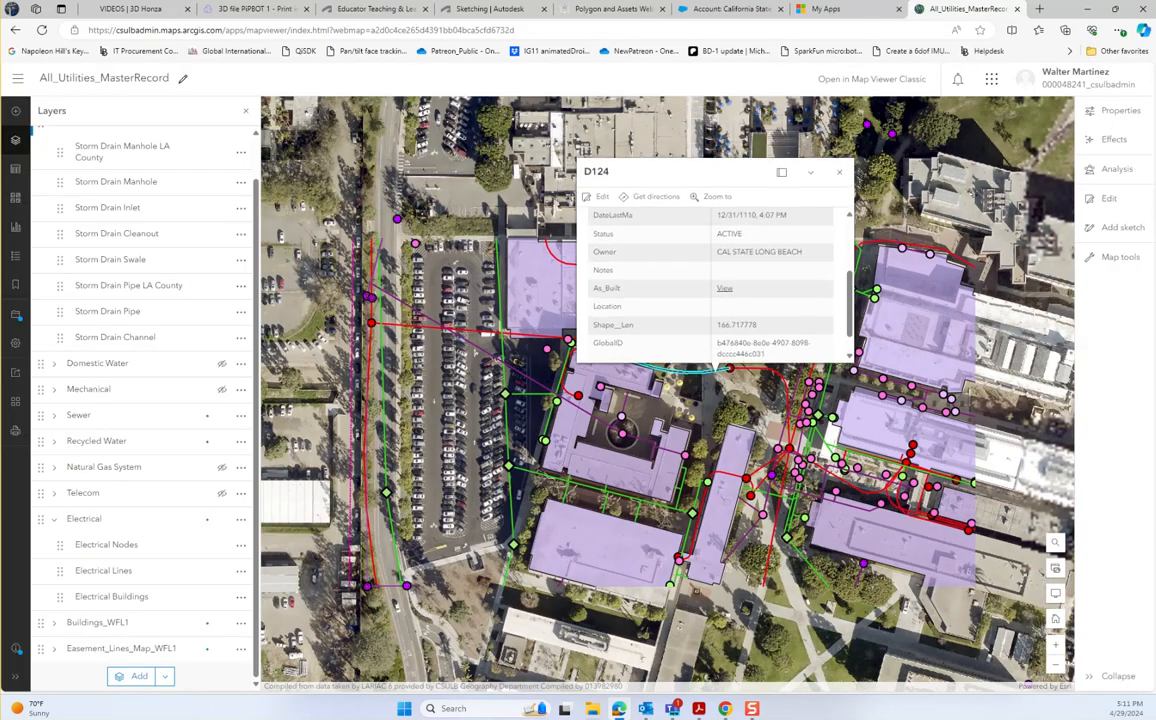
Zoom the map out to a wider campus view
scroll("down", 3)
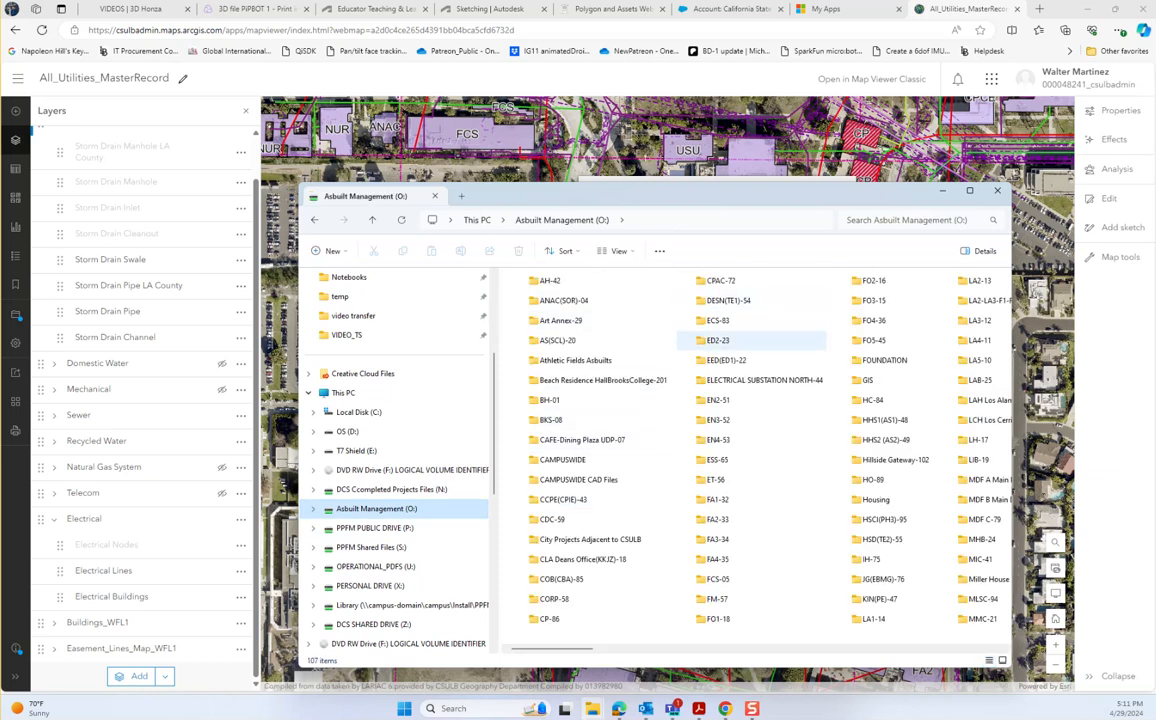
Open the ENS-52 folder and its PLS 2008 Asbuilts subfolder on the Asbuilt Management drive
left_click(718, 420)
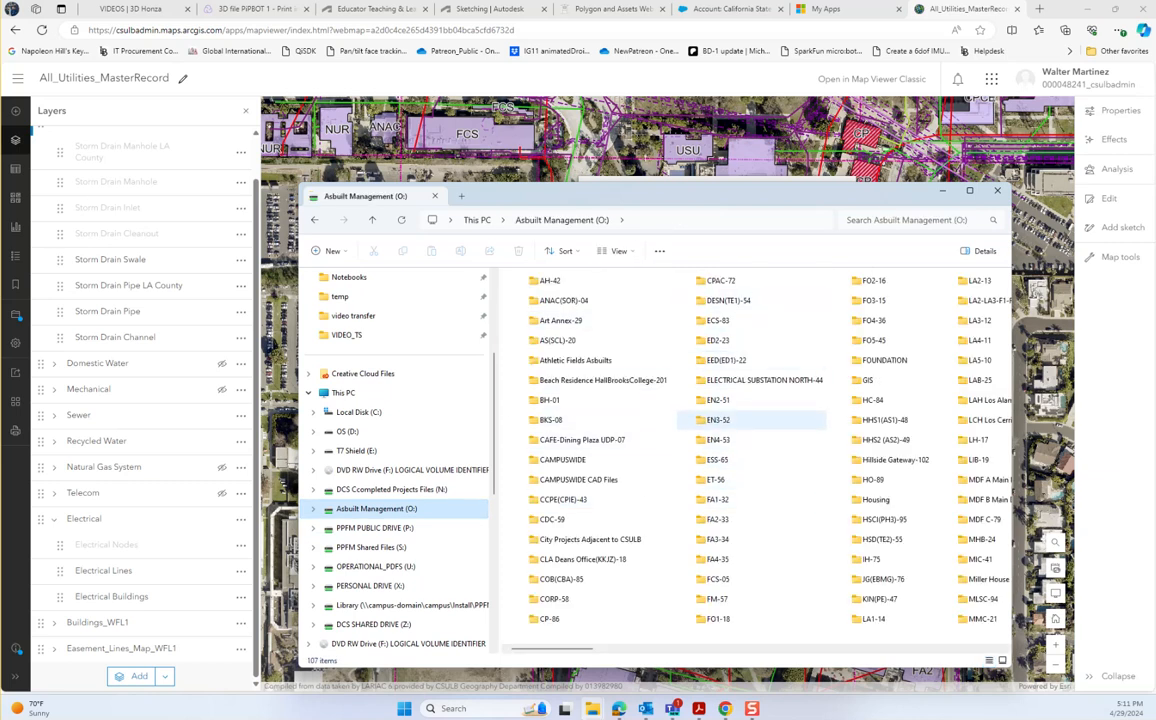
double_click(718, 420)
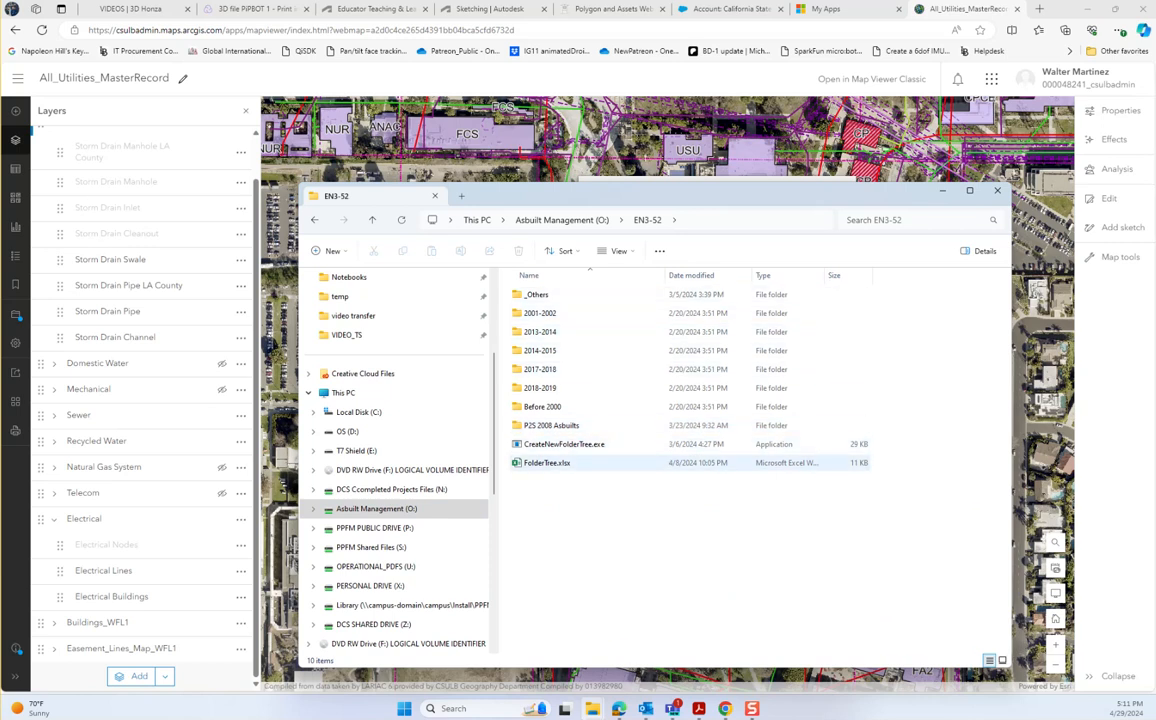
left_click(552, 424)
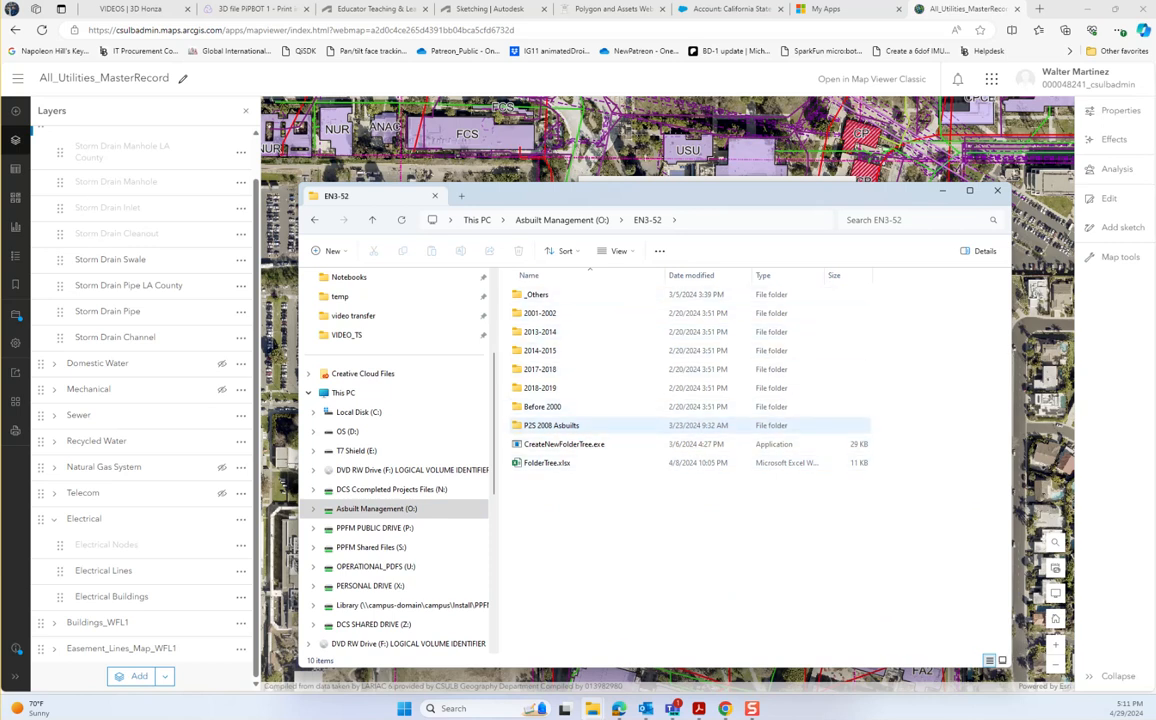
double_click(552, 424)
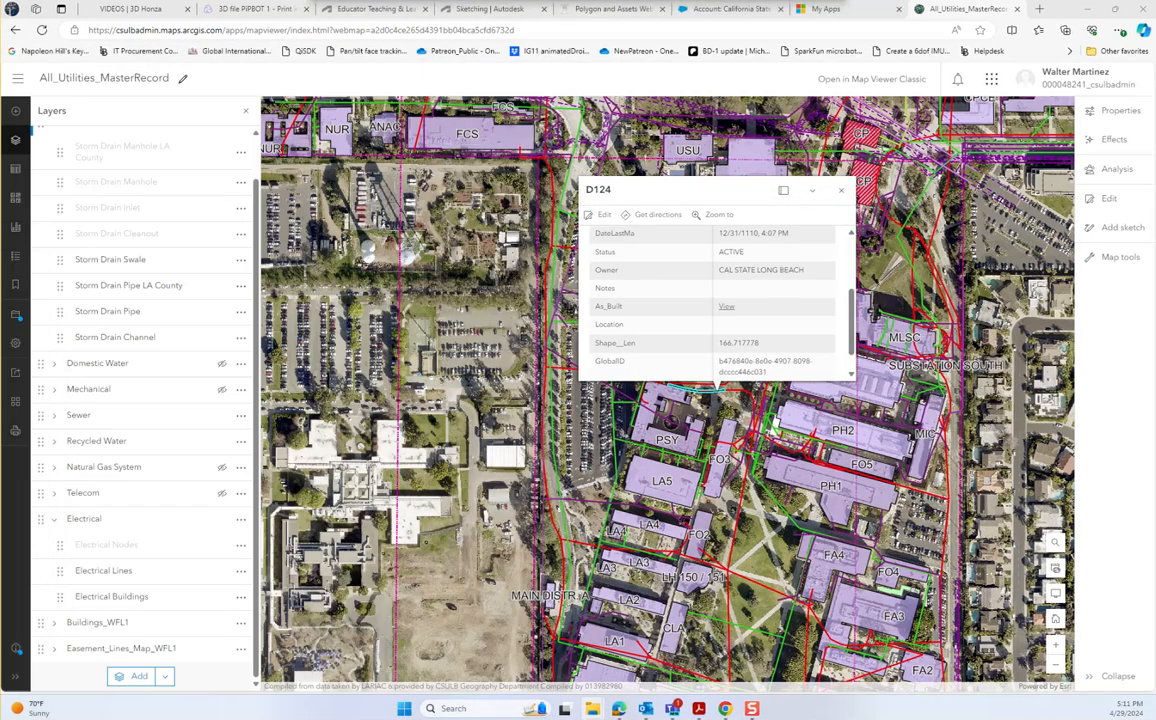
mouse_move(840, 190)
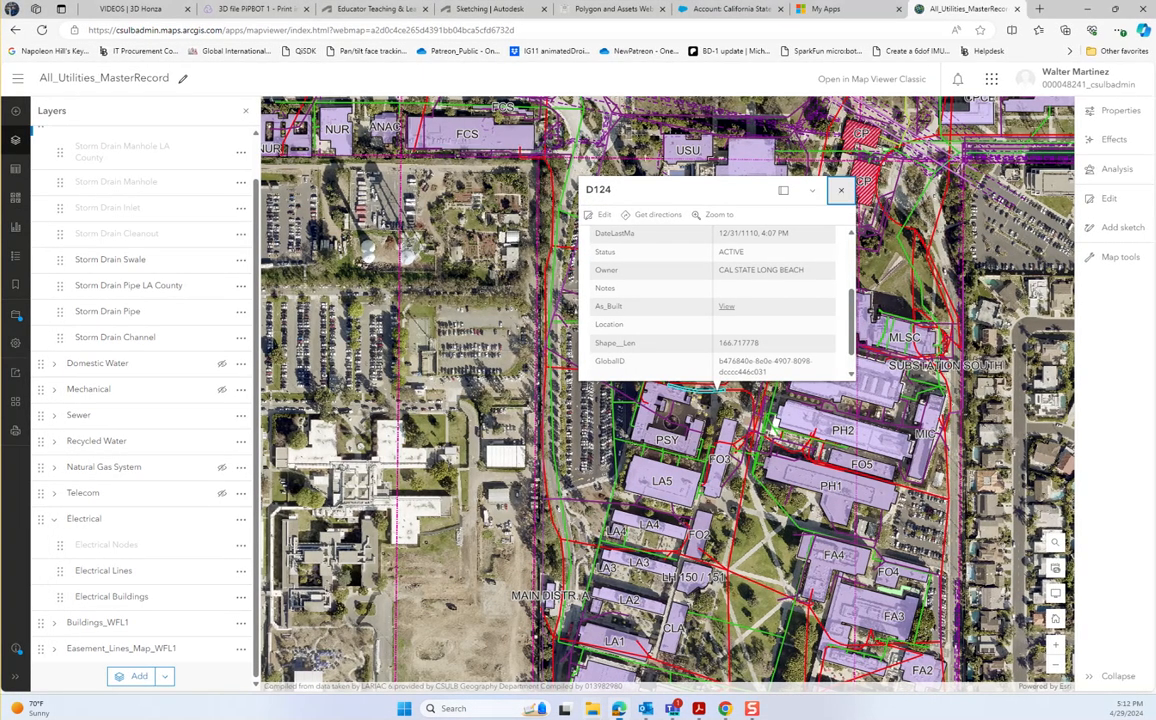